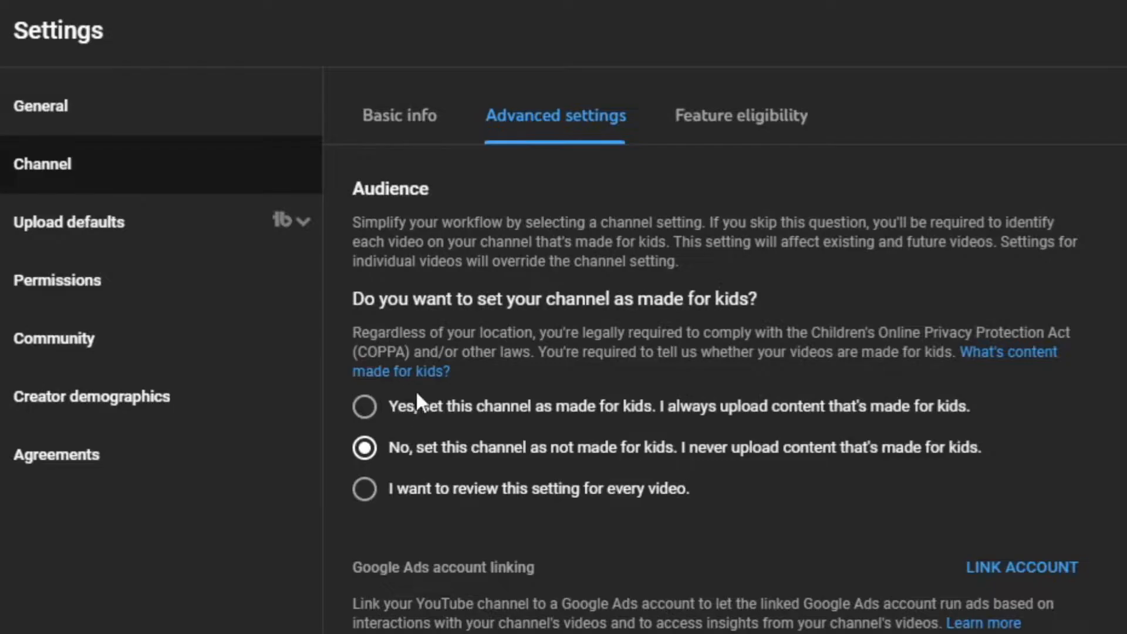
mouse_move(672, 414)
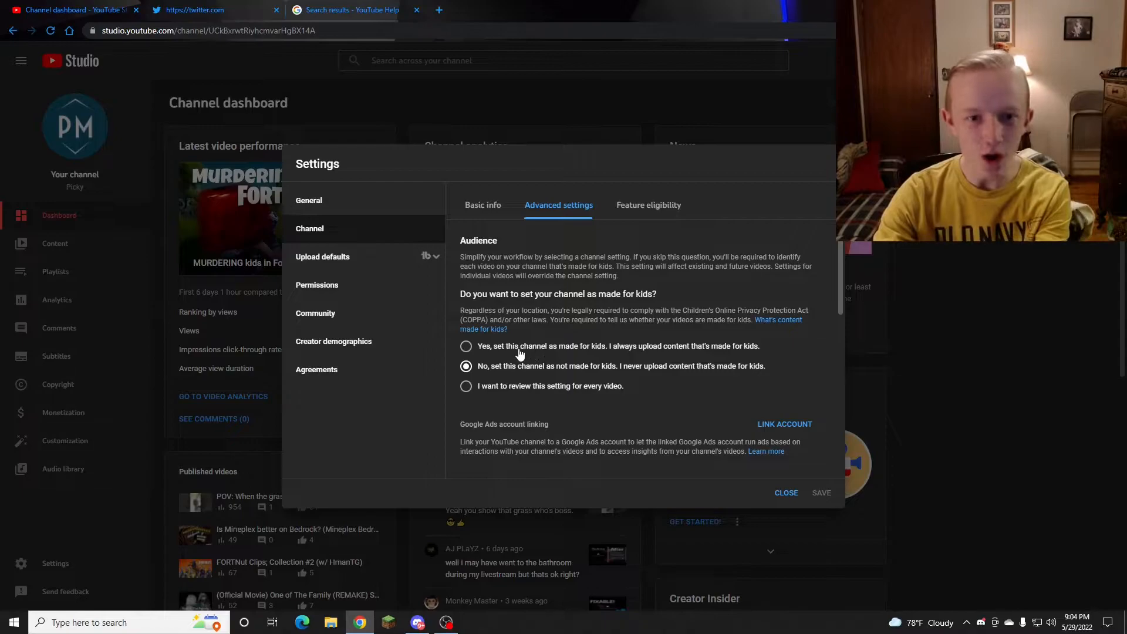
Keep the channel audience as not made for kids and bring up the video list
scroll("down", 3)
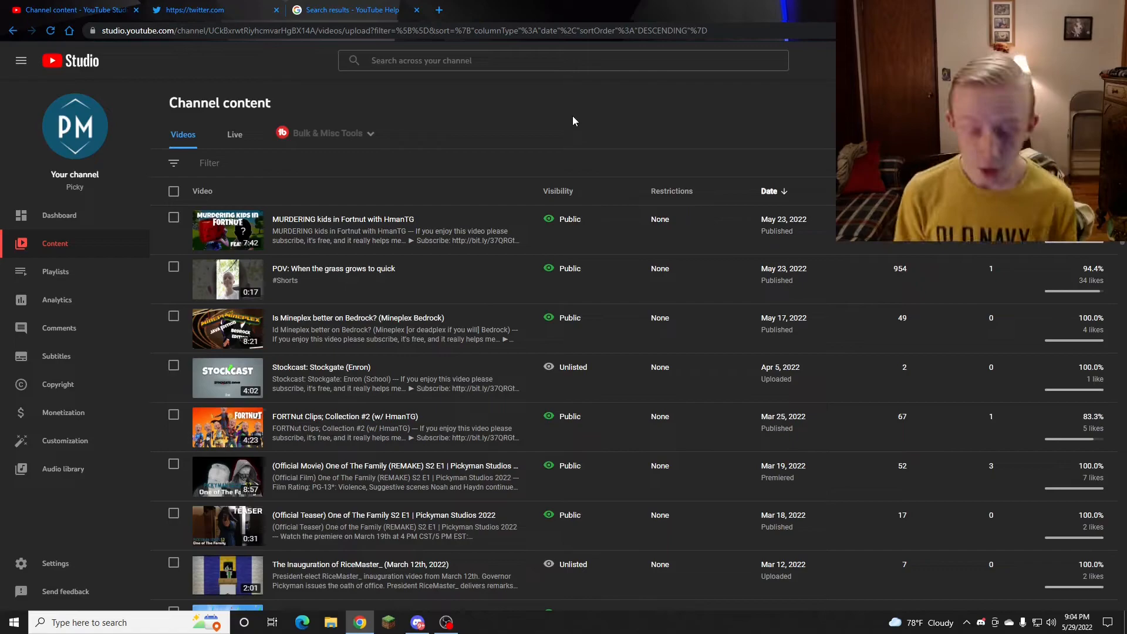
mouse_move(594, 124)
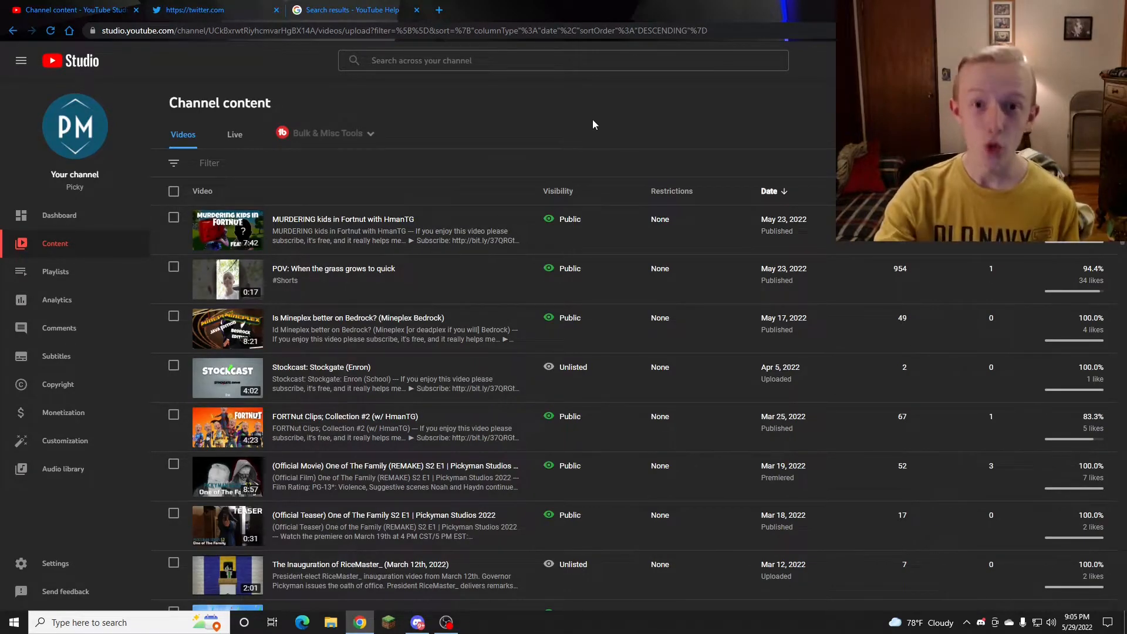
mouse_move(525, 116)
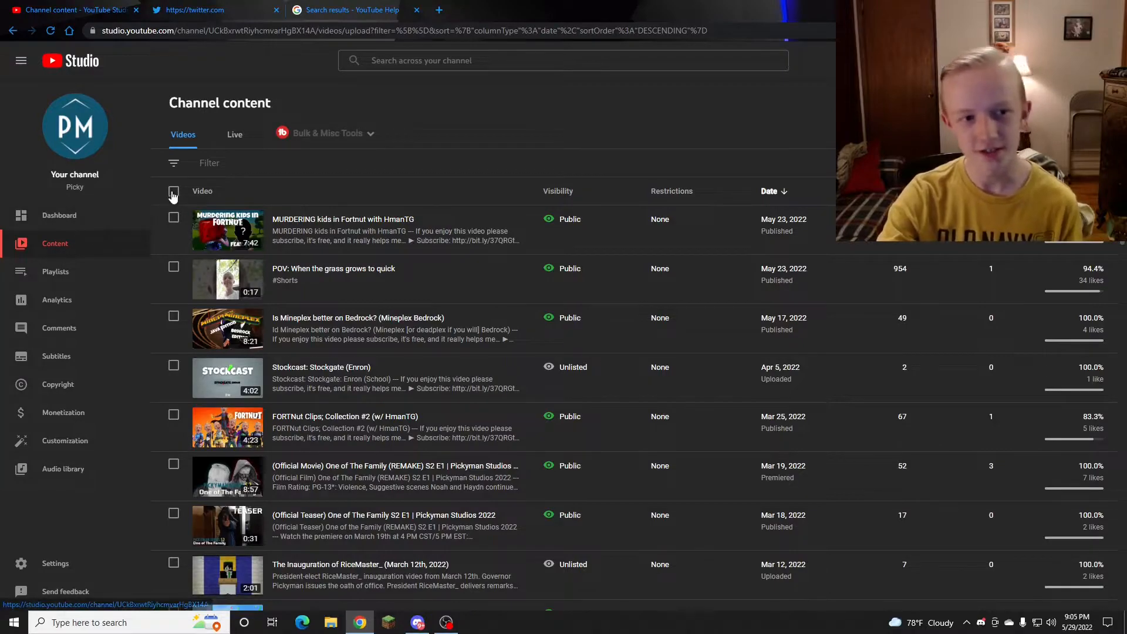
Select all videos in the Content list via the header checkbox
left_click(173, 191)
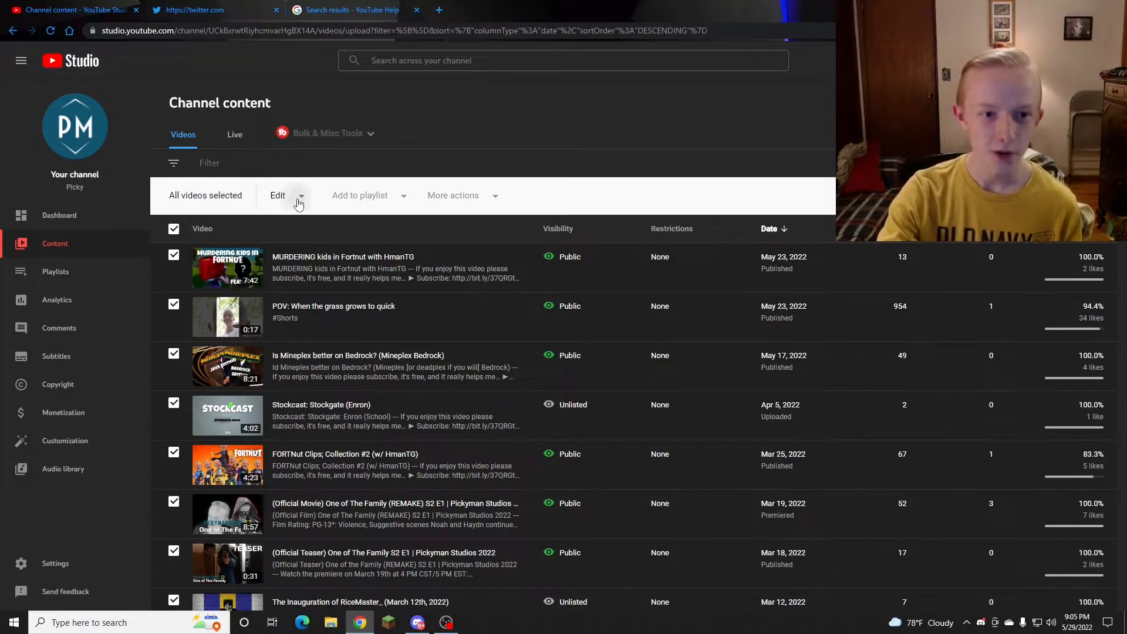
Bulk-edit the Comments field to allow comments on all videos, then clear the selection
left_click(277, 194)
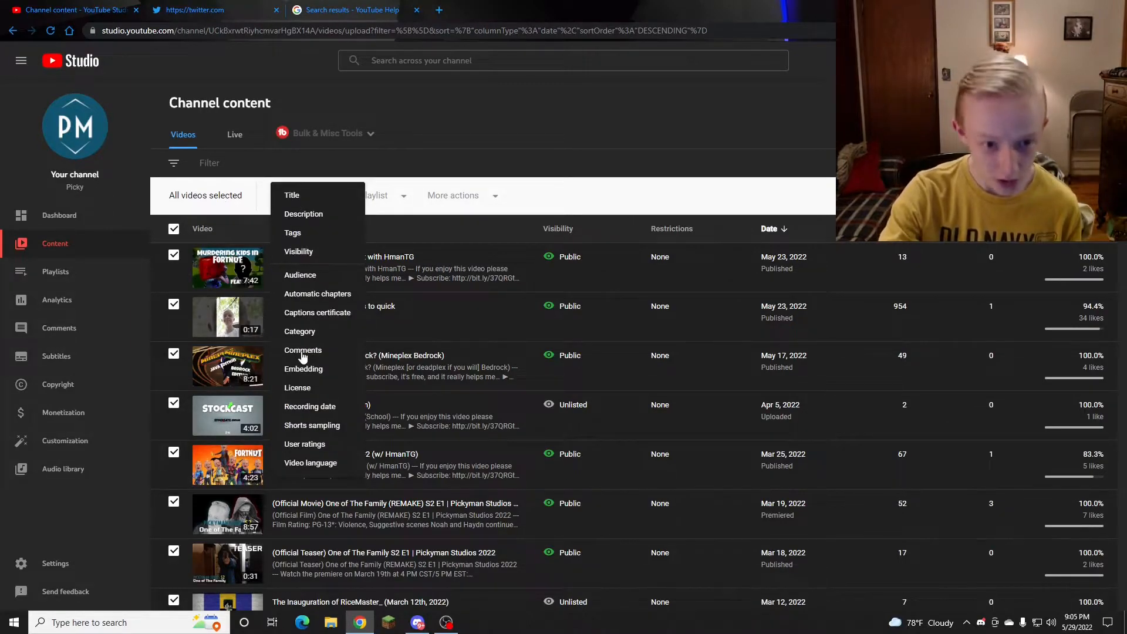
left_click(303, 350)
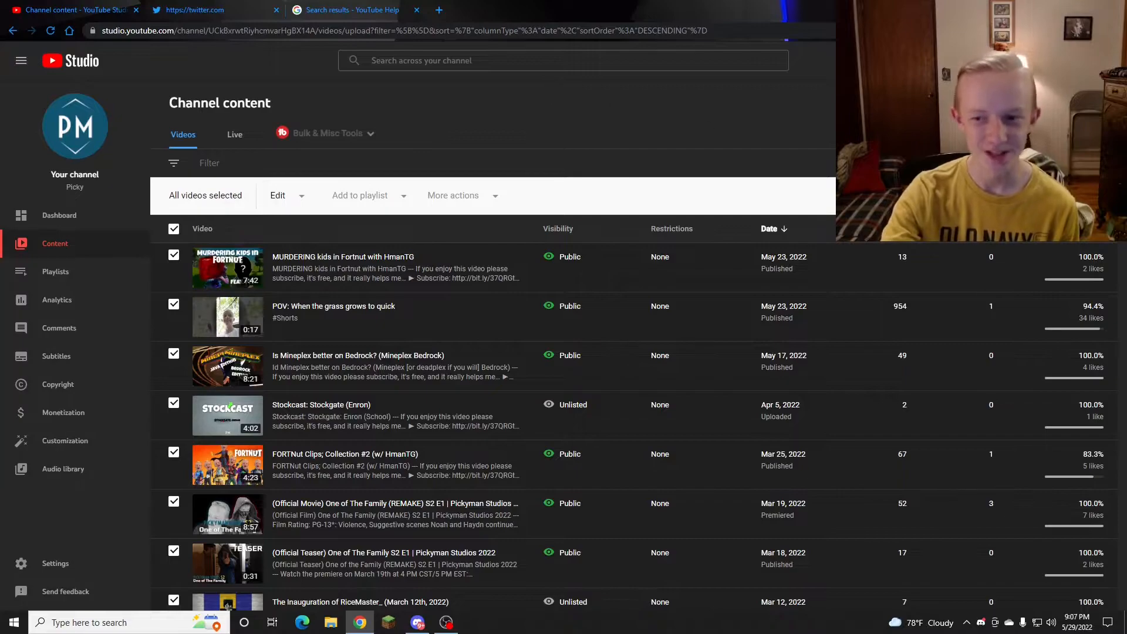
left_click(174, 228)
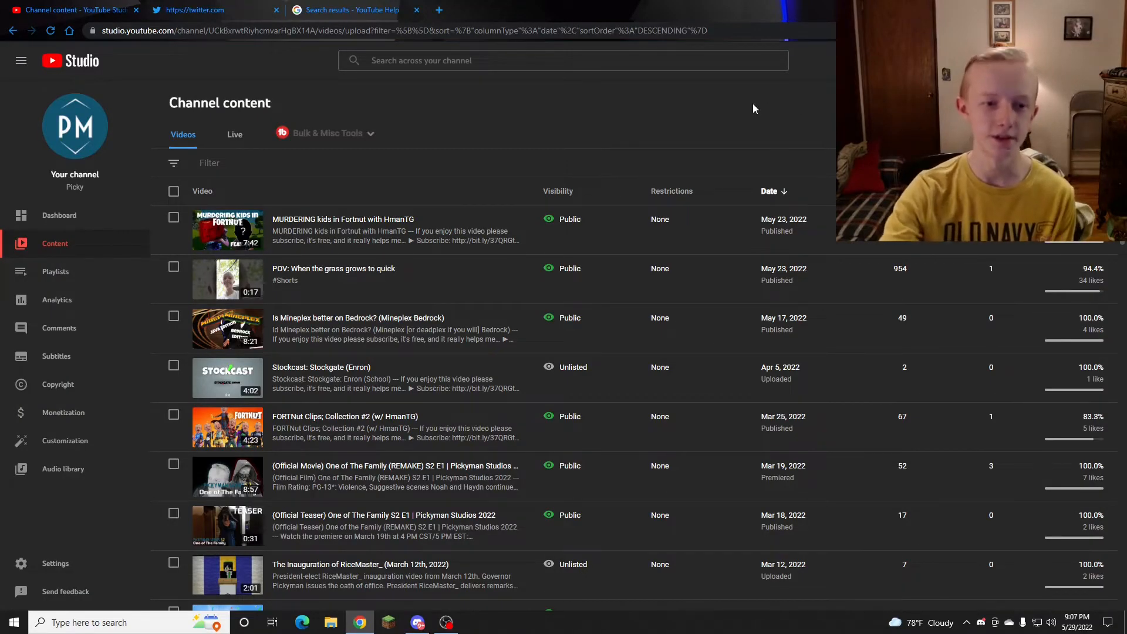
In the newest Fortnite video's details, set Comments and ratings to Disable comments
left_click(343, 218)
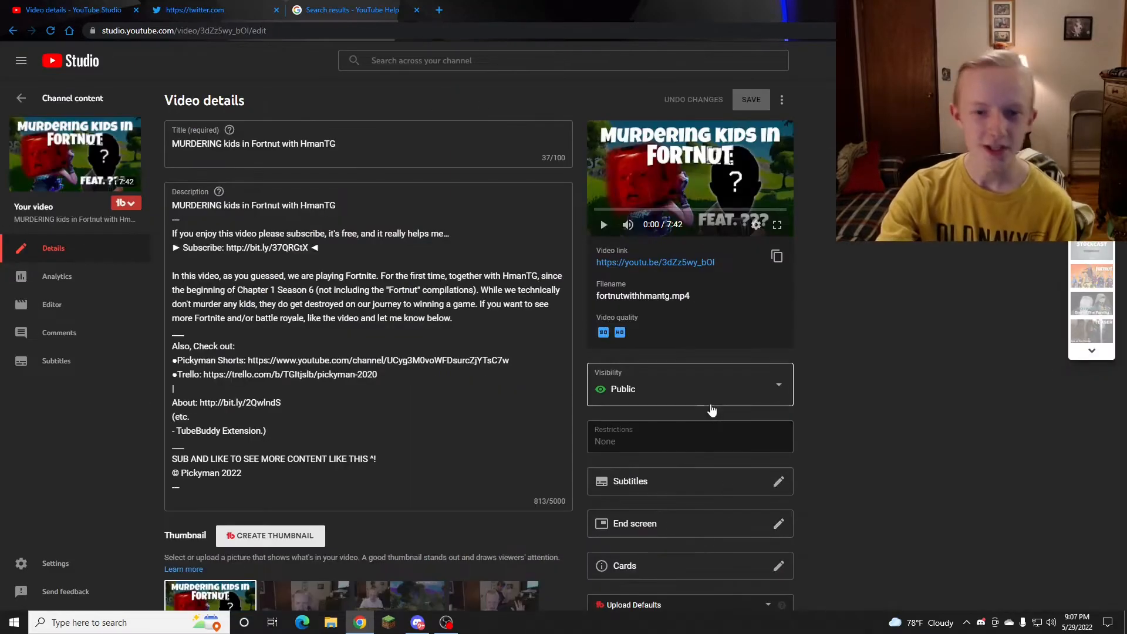
mouse_move(103, 70)
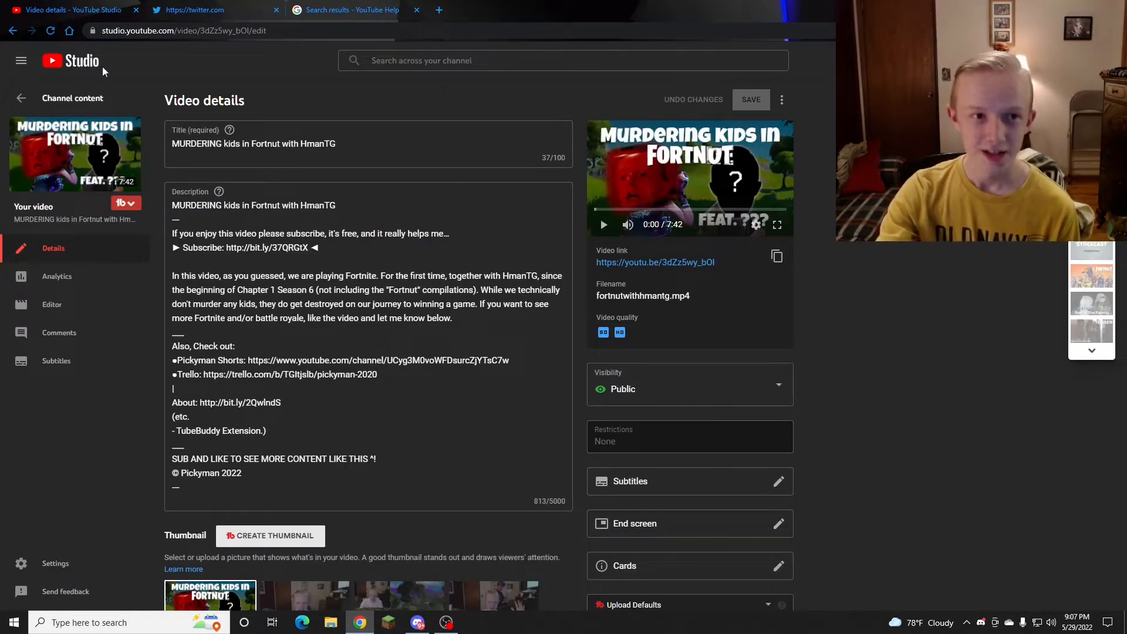
scroll("down", 3)
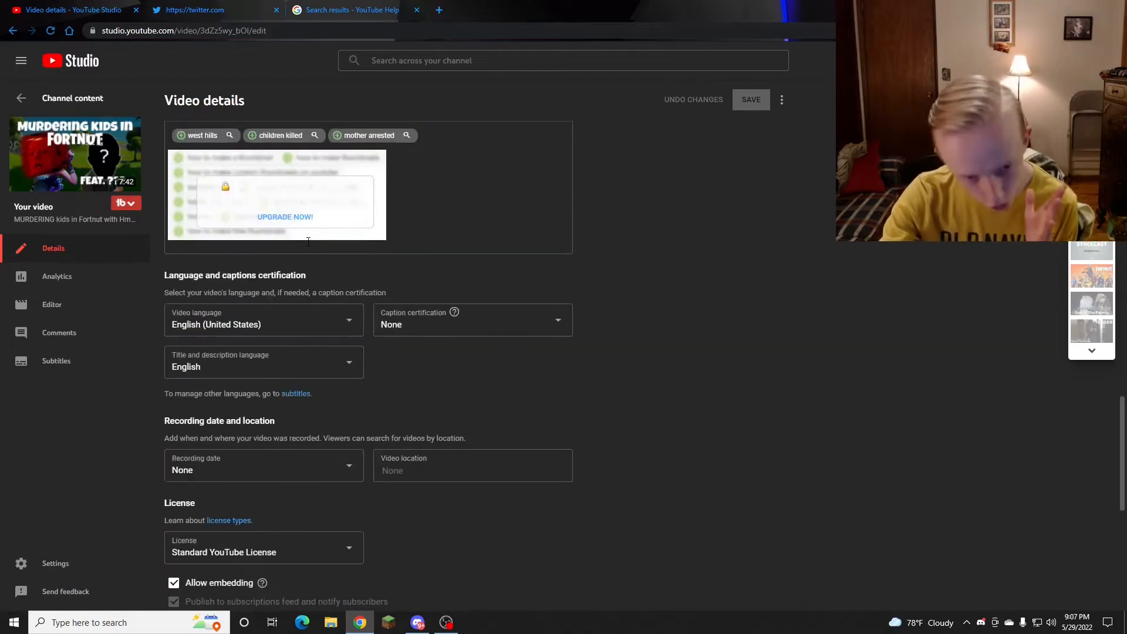
scroll("down", 3)
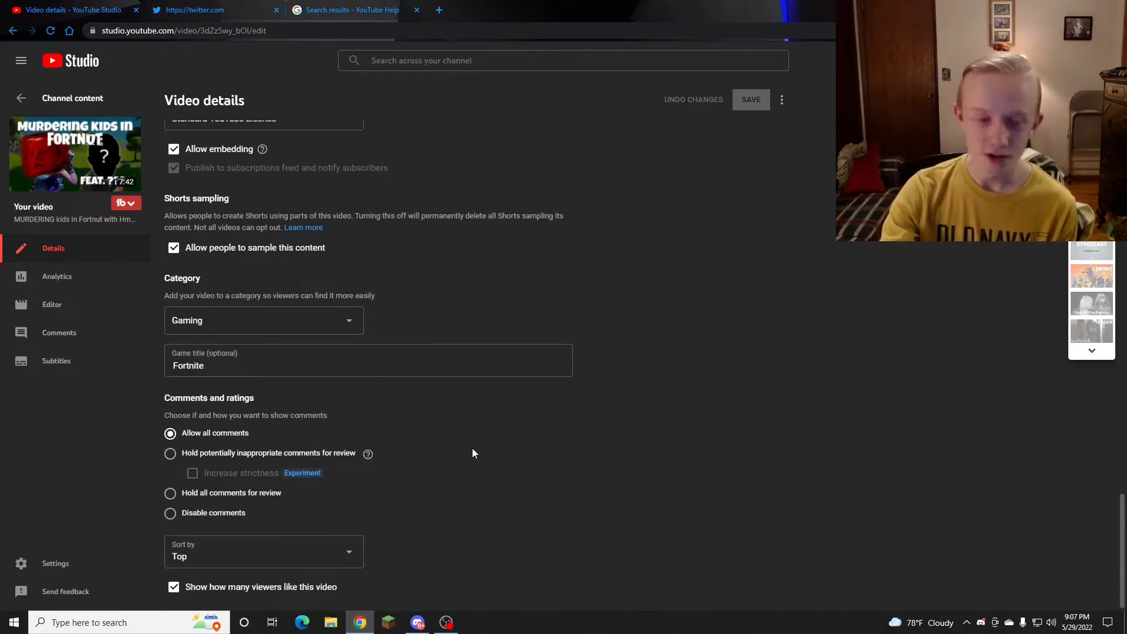
mouse_move(198, 503)
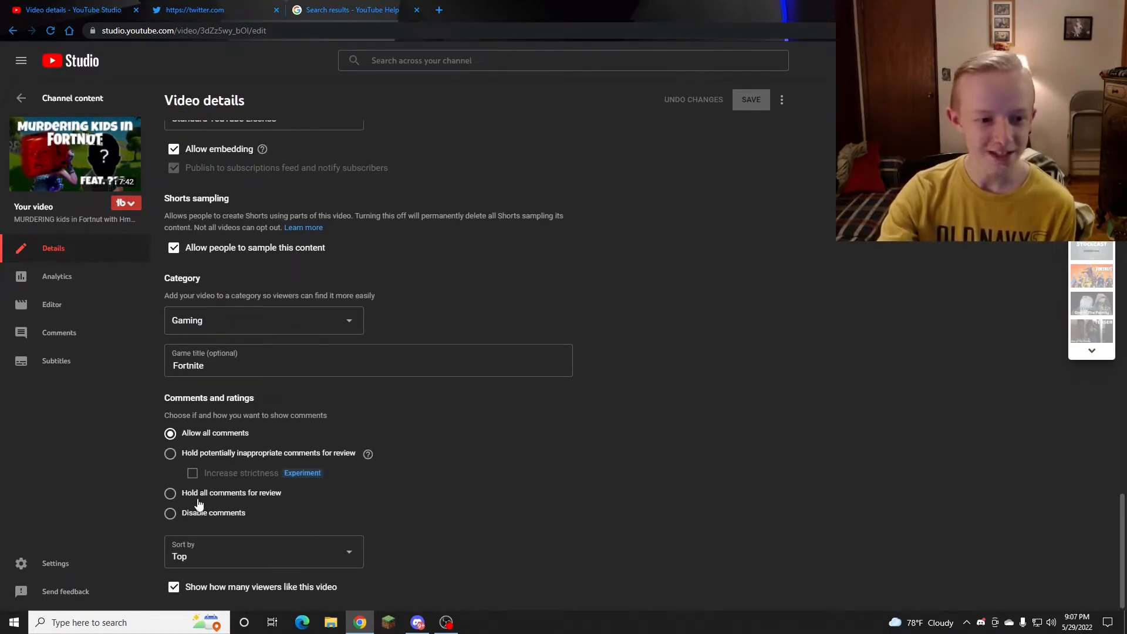
left_click(169, 513)
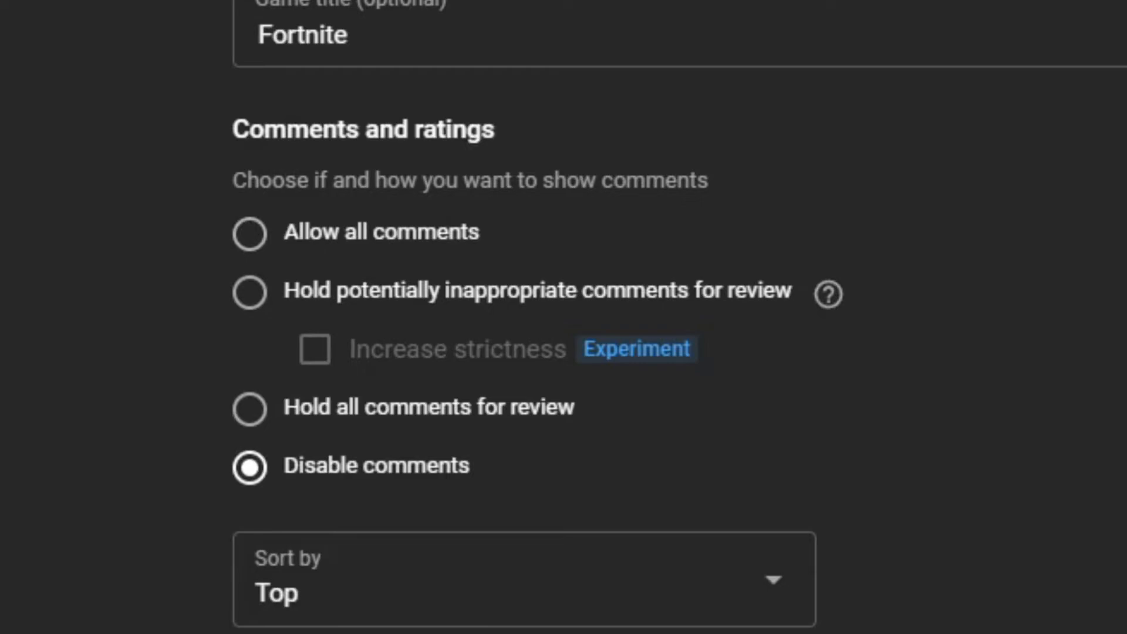